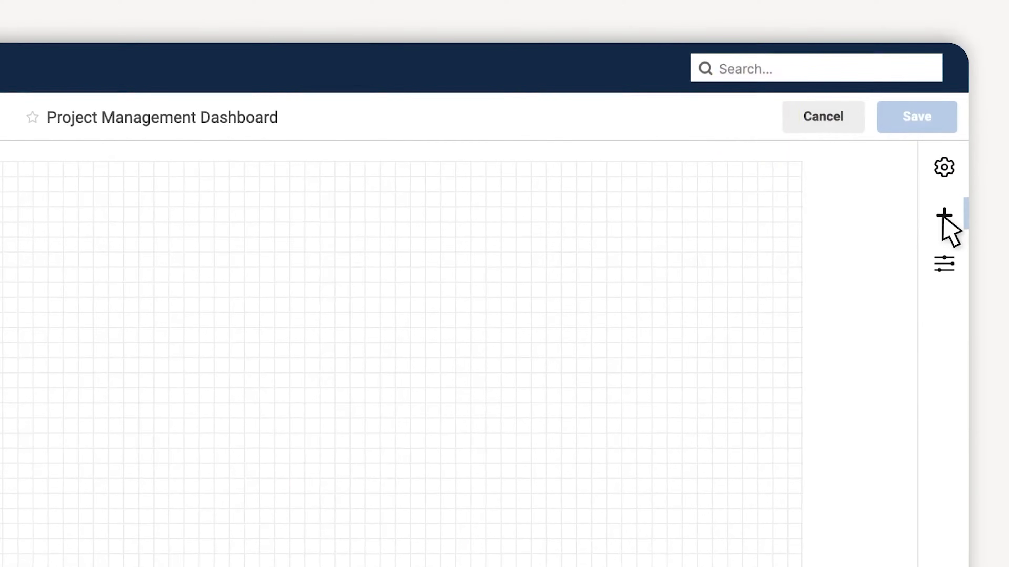
- Bring up the Add Widget panel listing the widget types for the blank dashboard
click(942, 216)
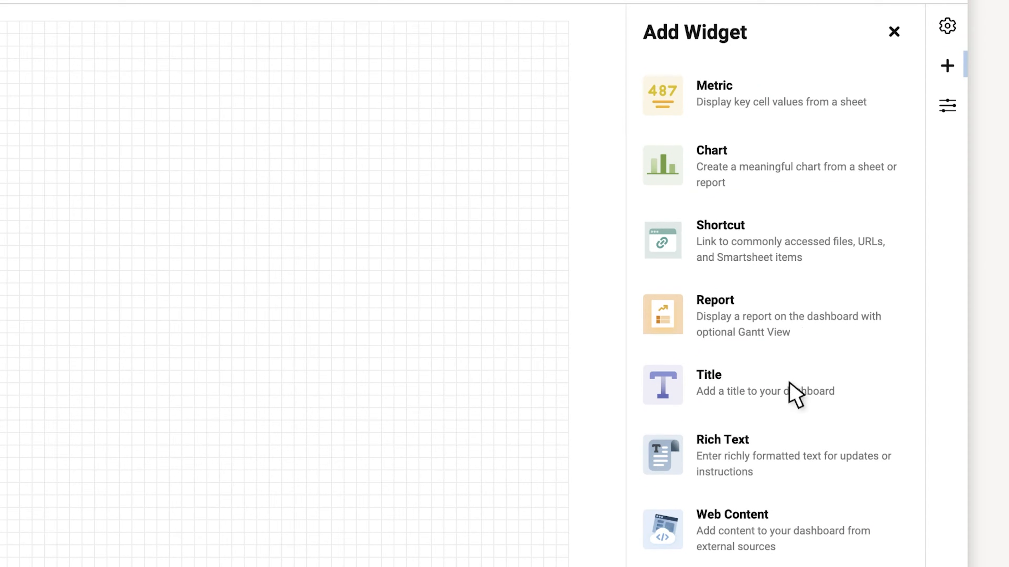
click(893, 31)
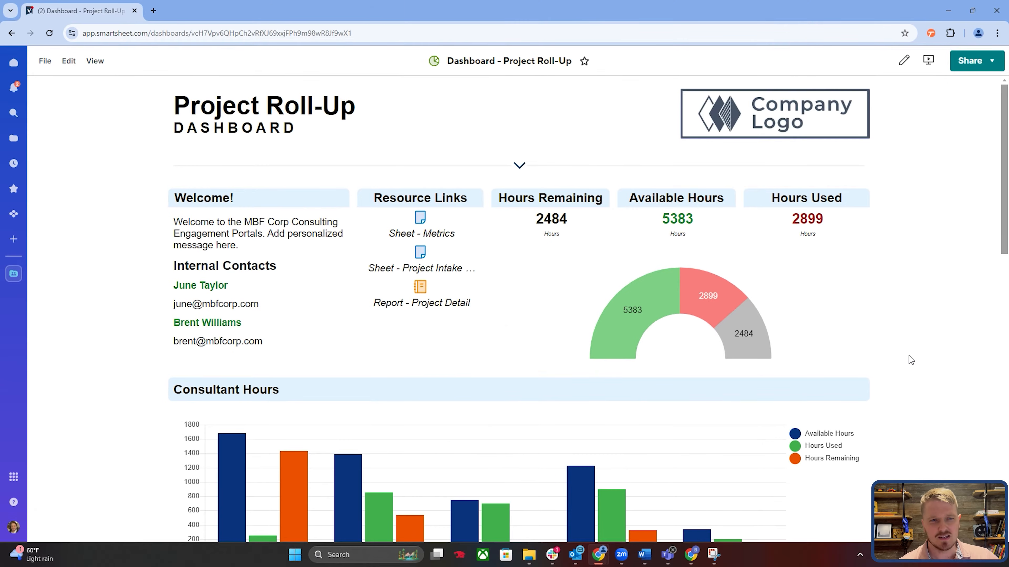
mouse_move(529, 319)
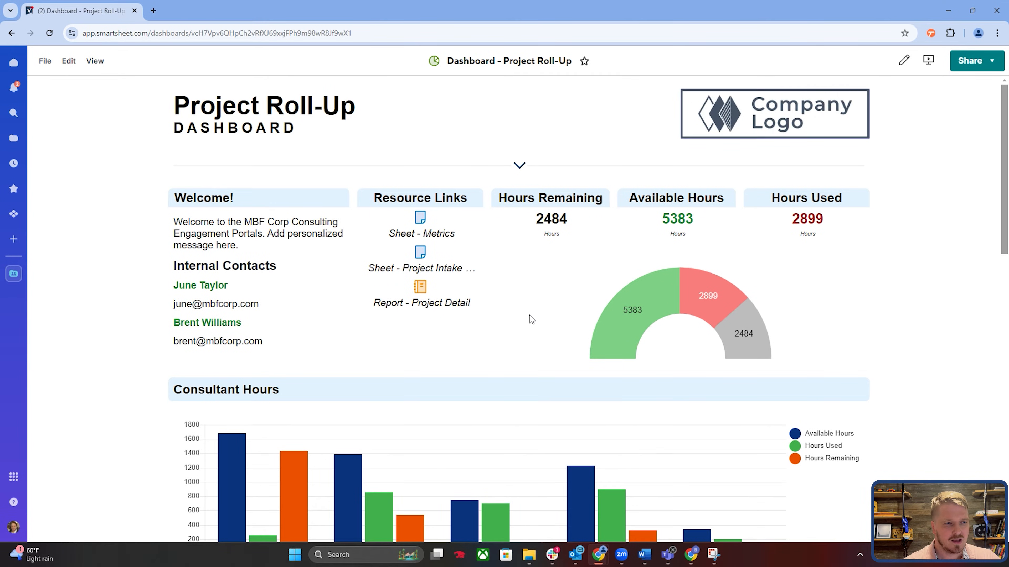
mouse_move(668, 195)
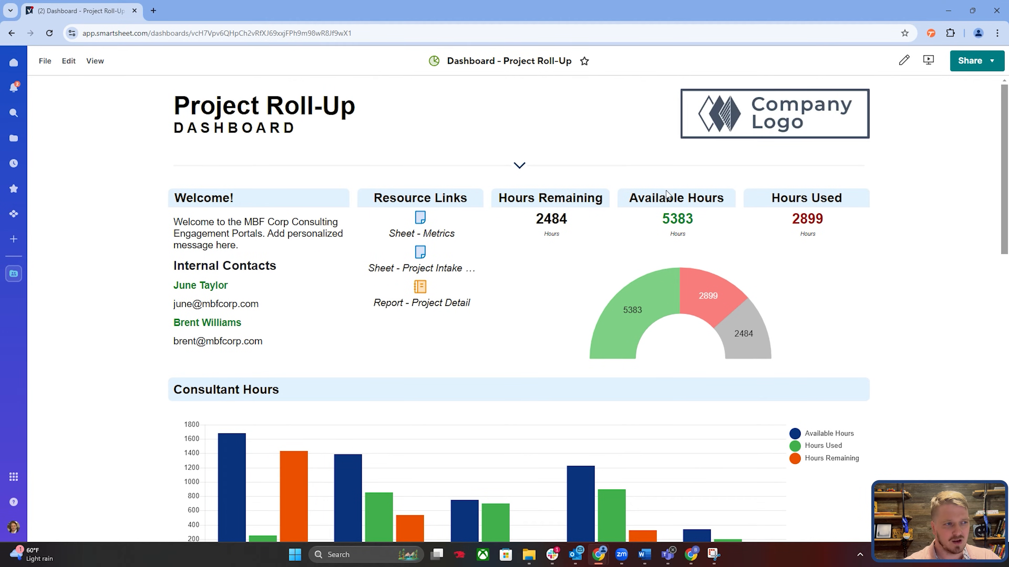
mouse_move(863, 330)
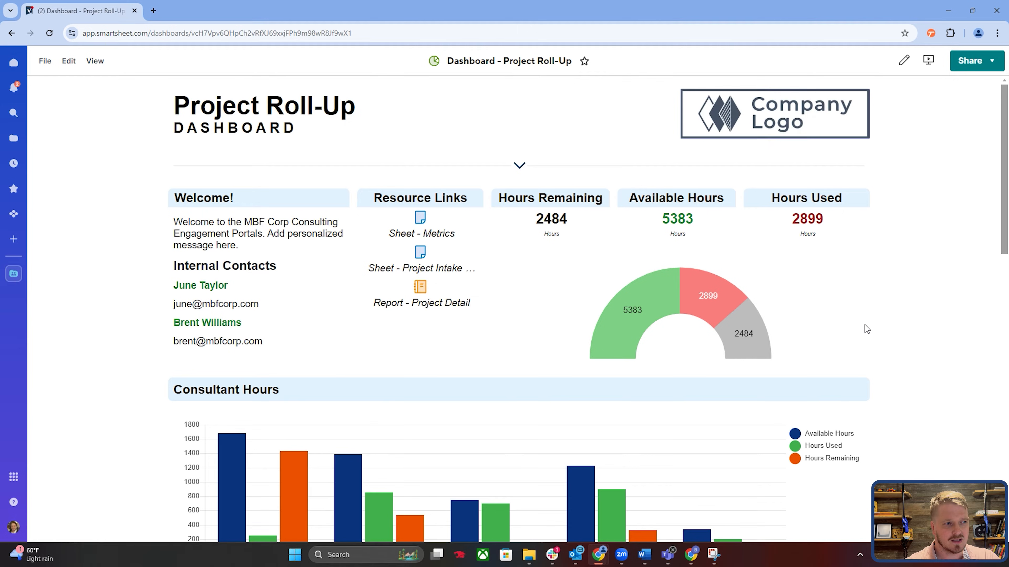
mouse_move(872, 326)
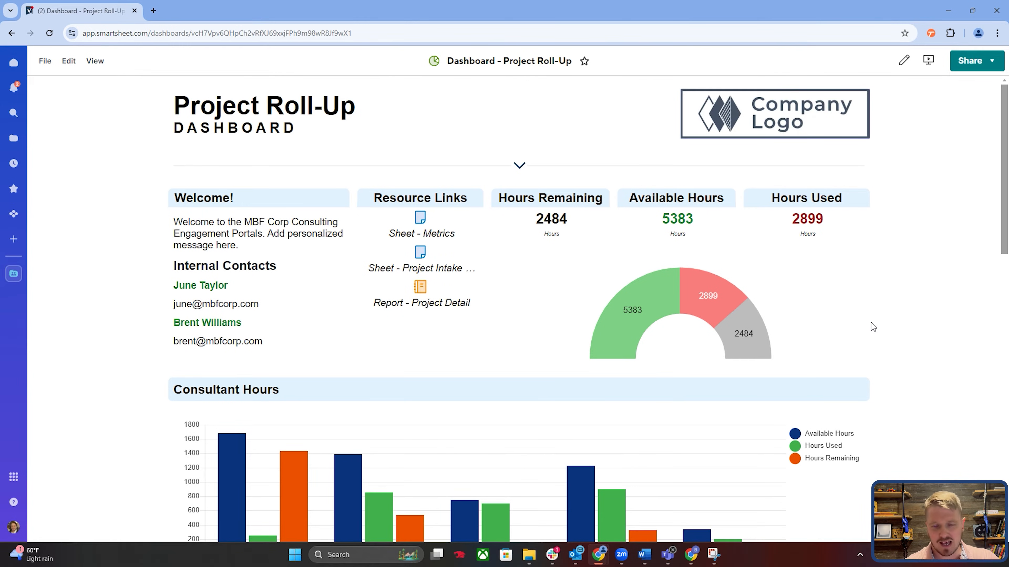
mouse_move(760, 238)
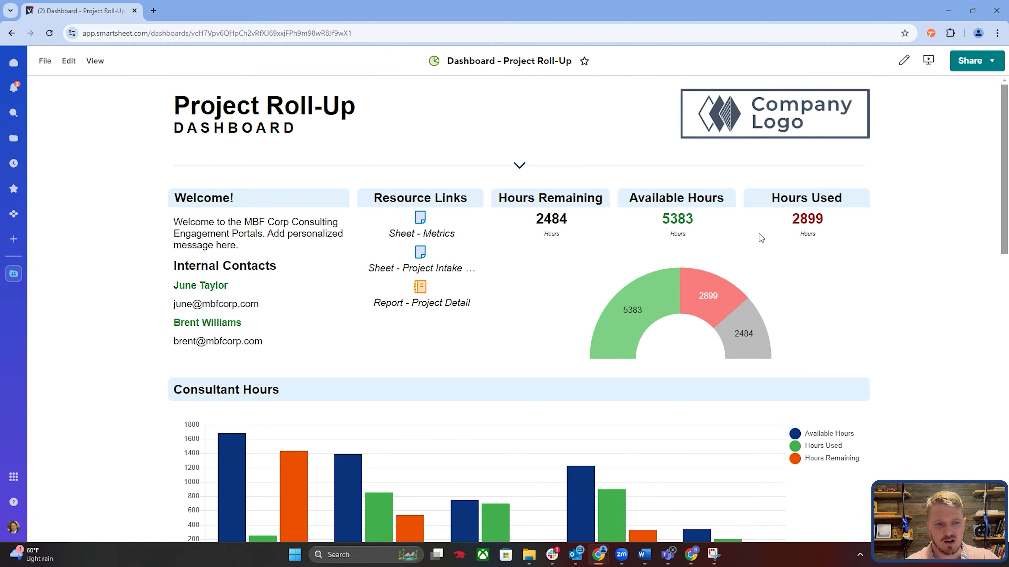
mouse_move(751, 234)
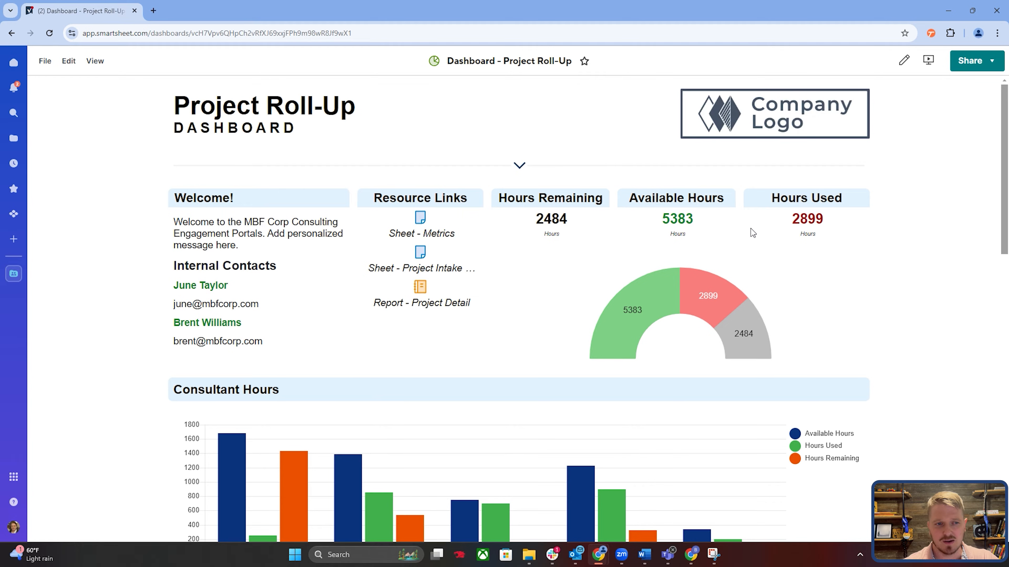
mouse_move(872, 331)
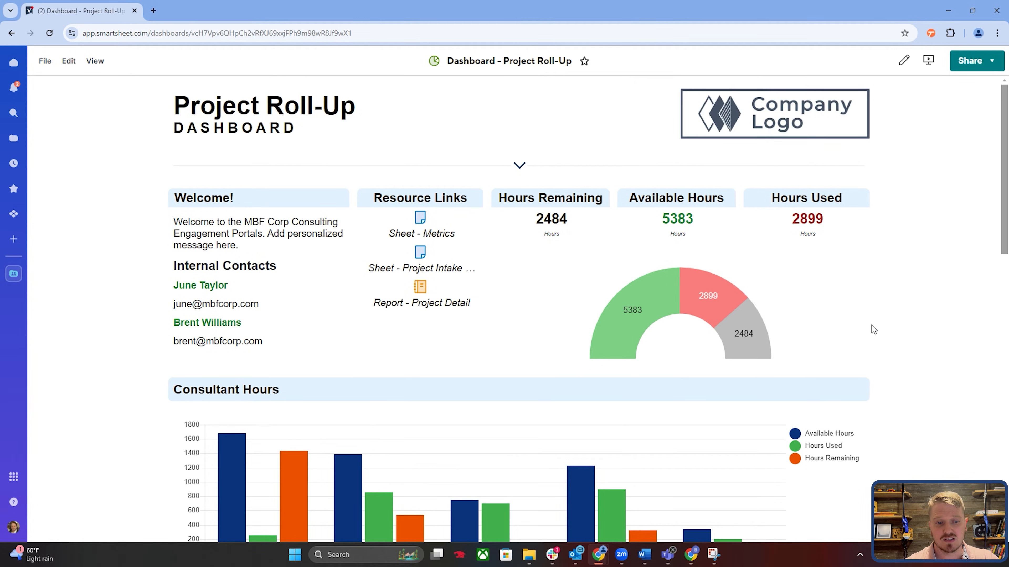
scroll(down, 3)
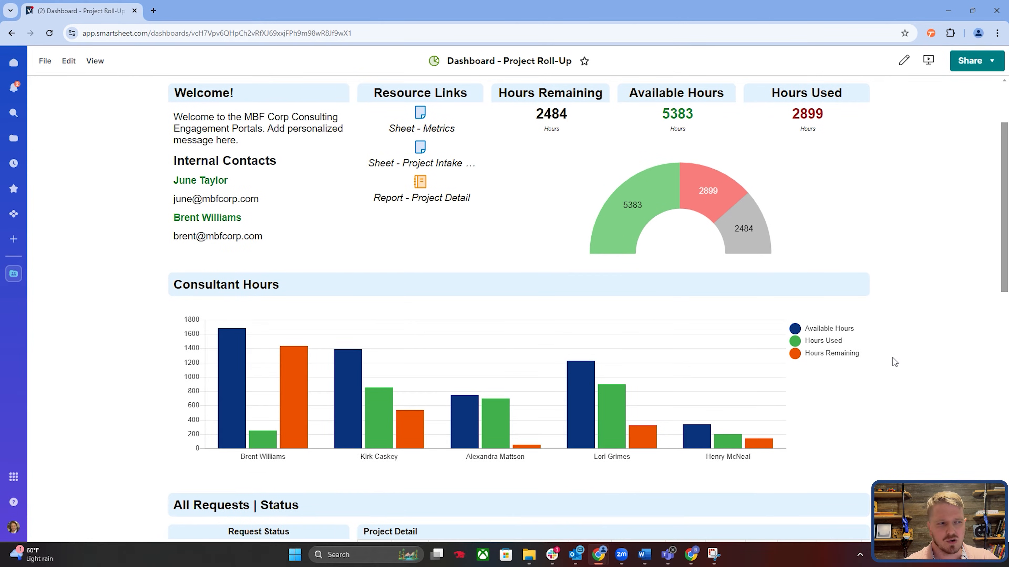
scroll(down, 3)
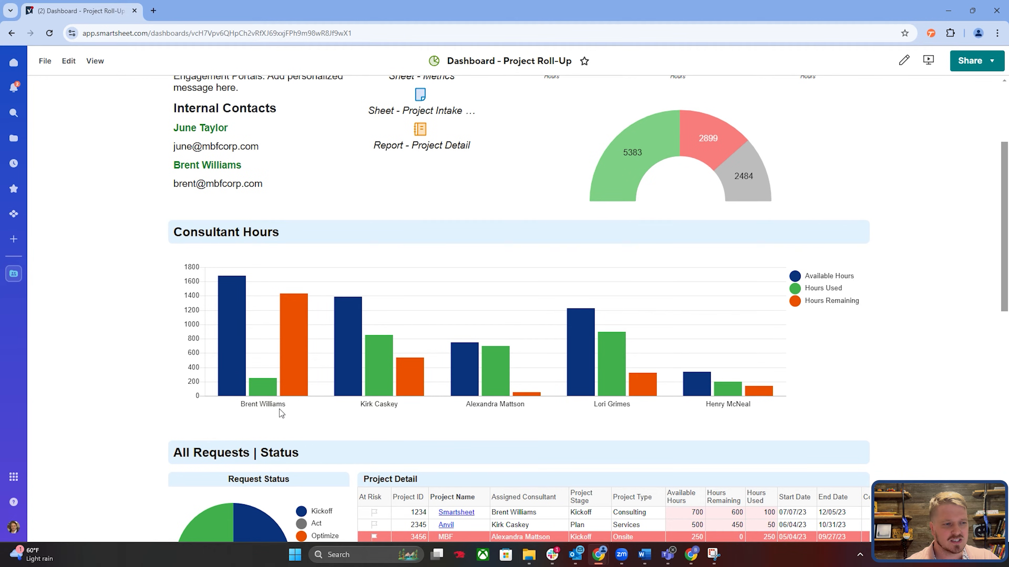
mouse_move(706, 425)
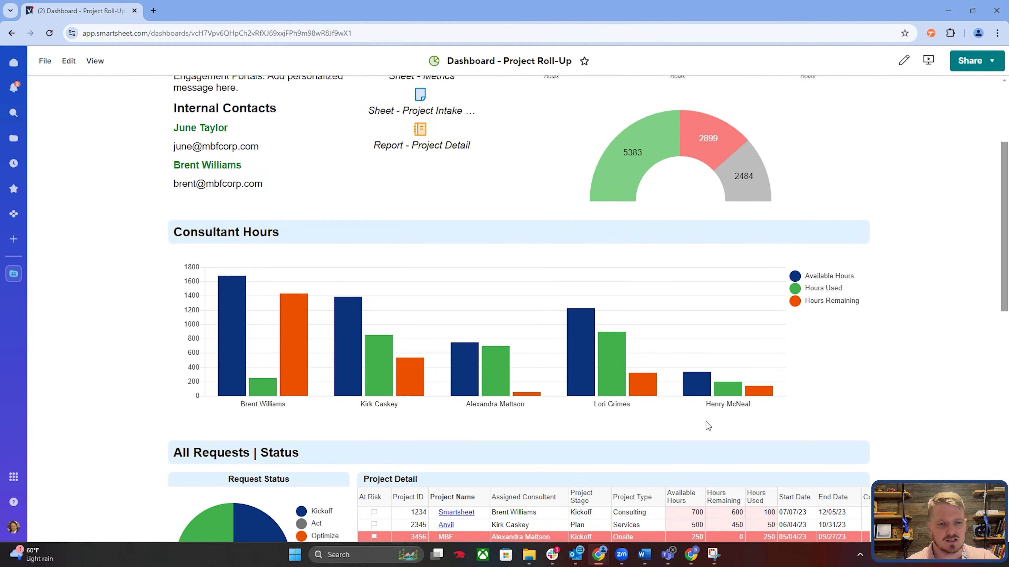
mouse_move(734, 423)
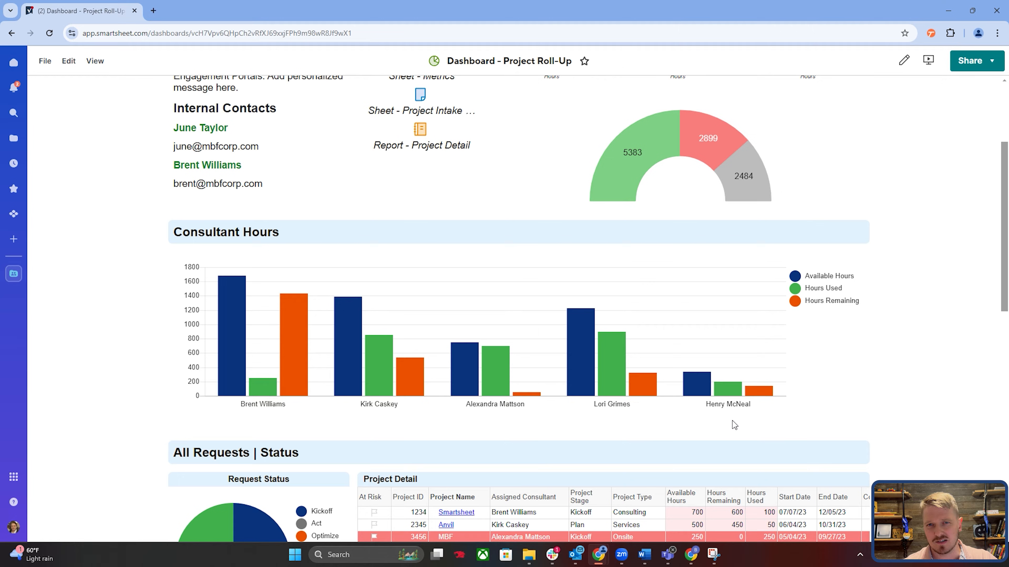
mouse_move(741, 422)
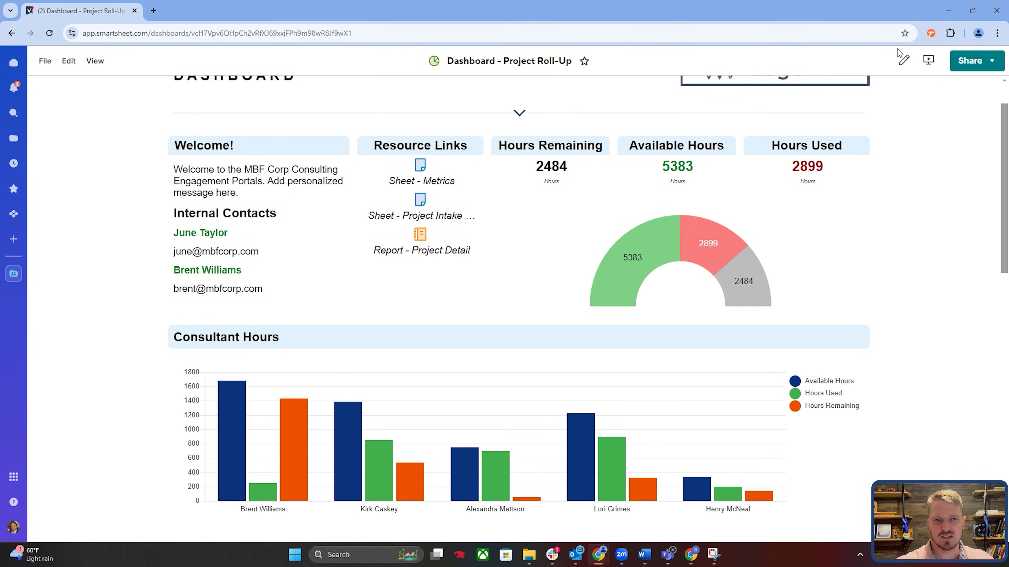
- Switch the Project Roll-Up dashboard to edit mode and show the Resource Links shortcut widget settings
click(903, 59)
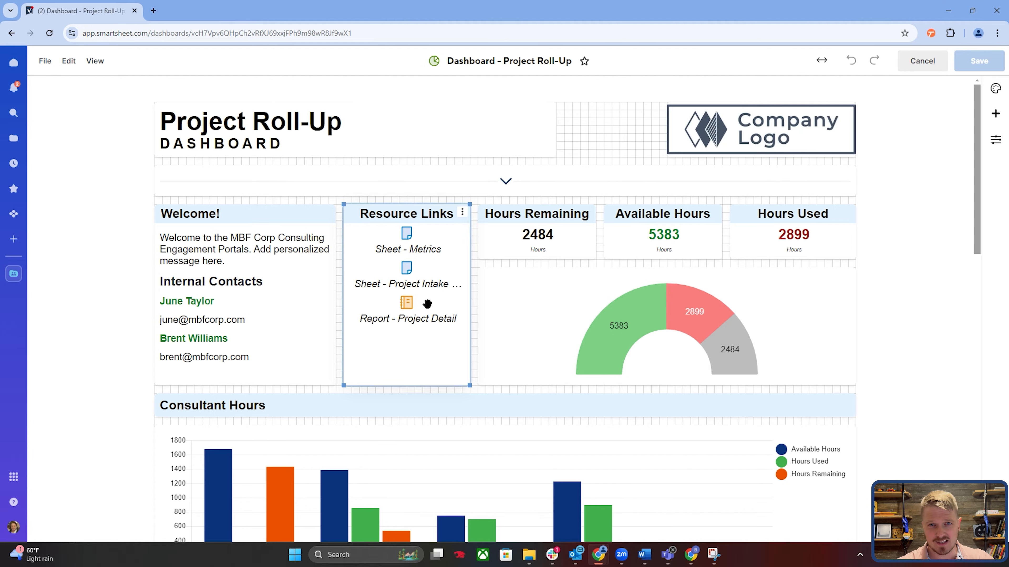
click(749, 137)
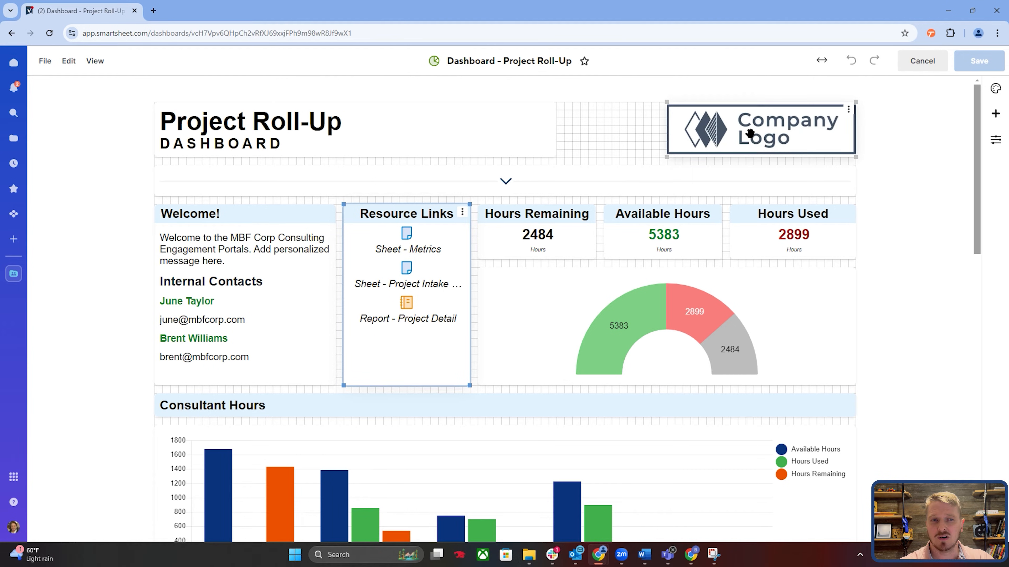
click(408, 213)
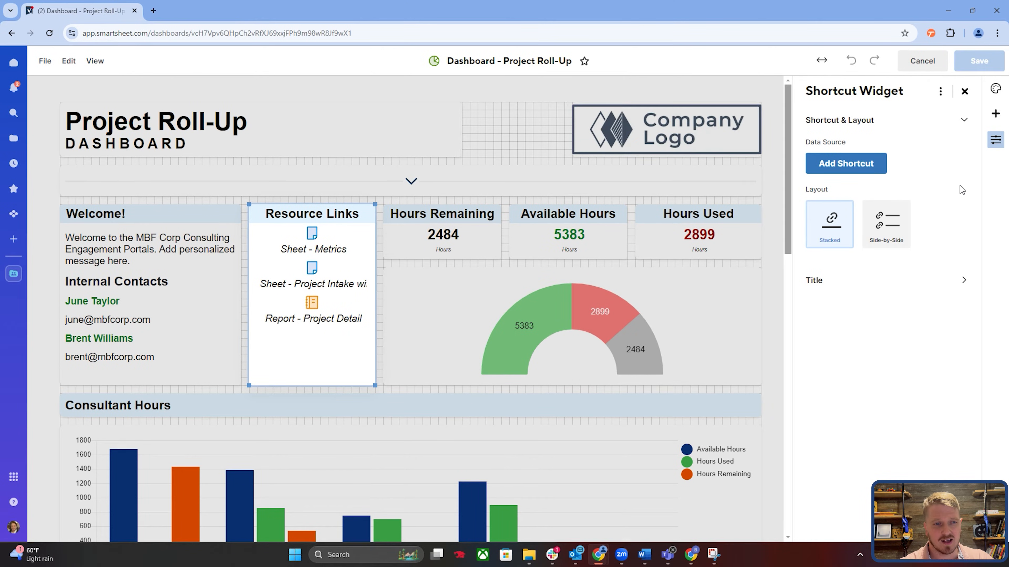
click(568, 332)
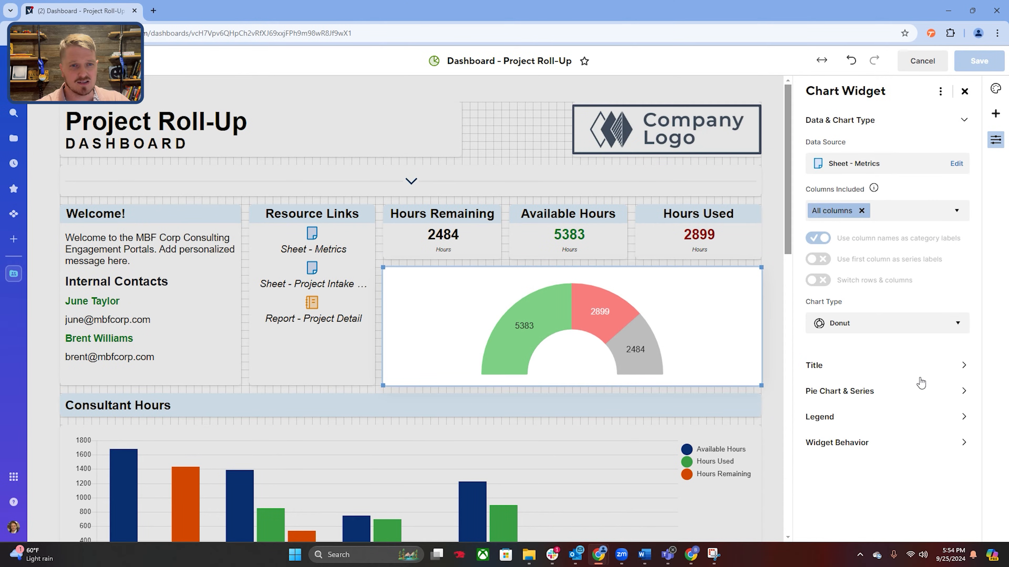
mouse_move(845, 378)
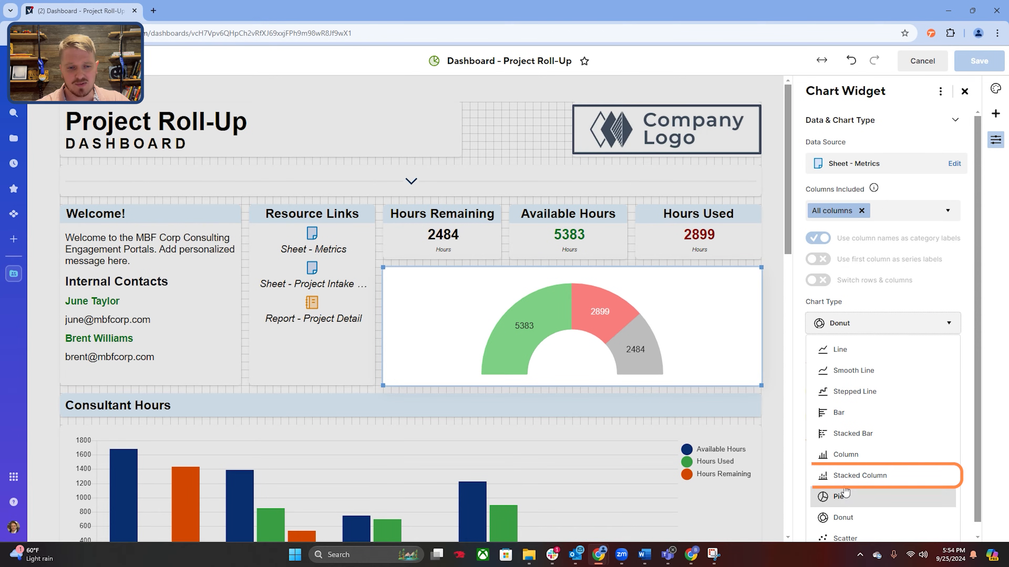
click(859, 476)
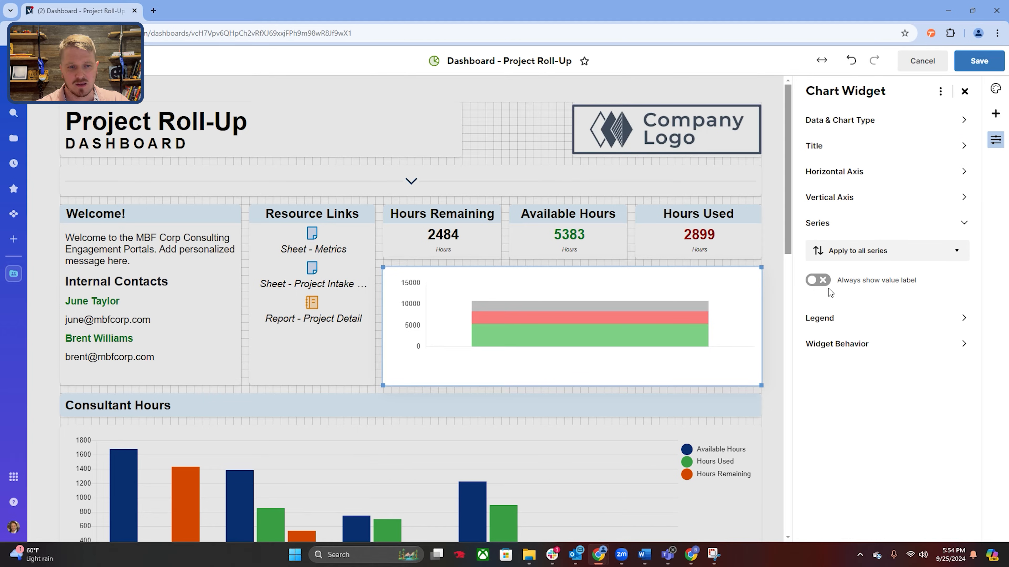
click(817, 280)
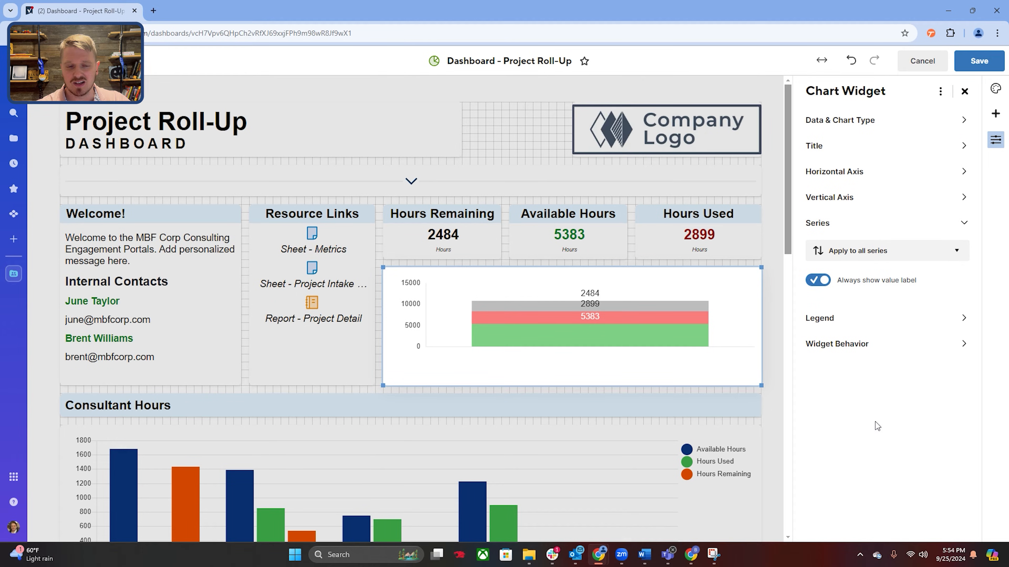
click(817, 280)
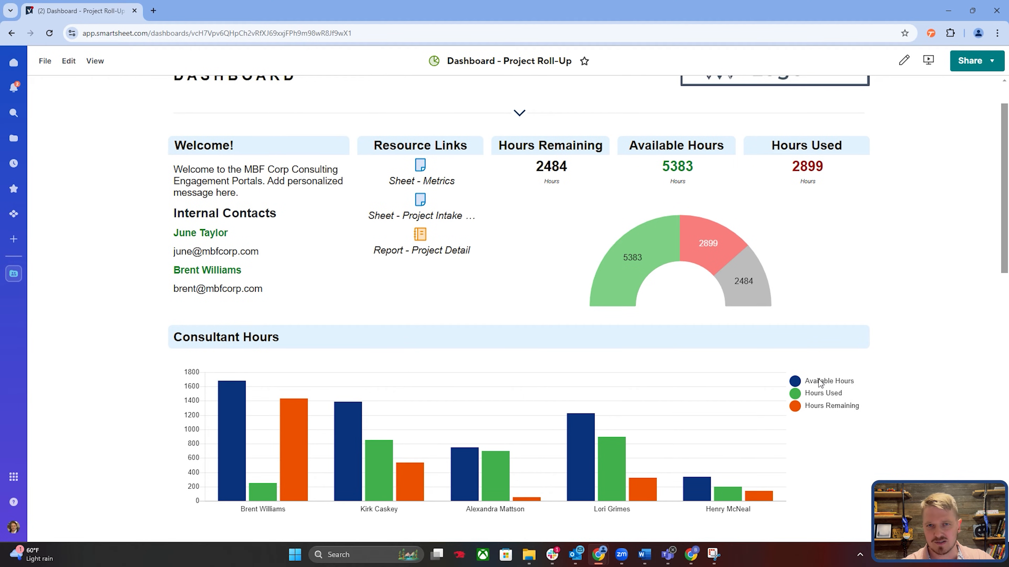
- Hide the Available Hours series from the Consultant Hours column chart
click(829, 382)
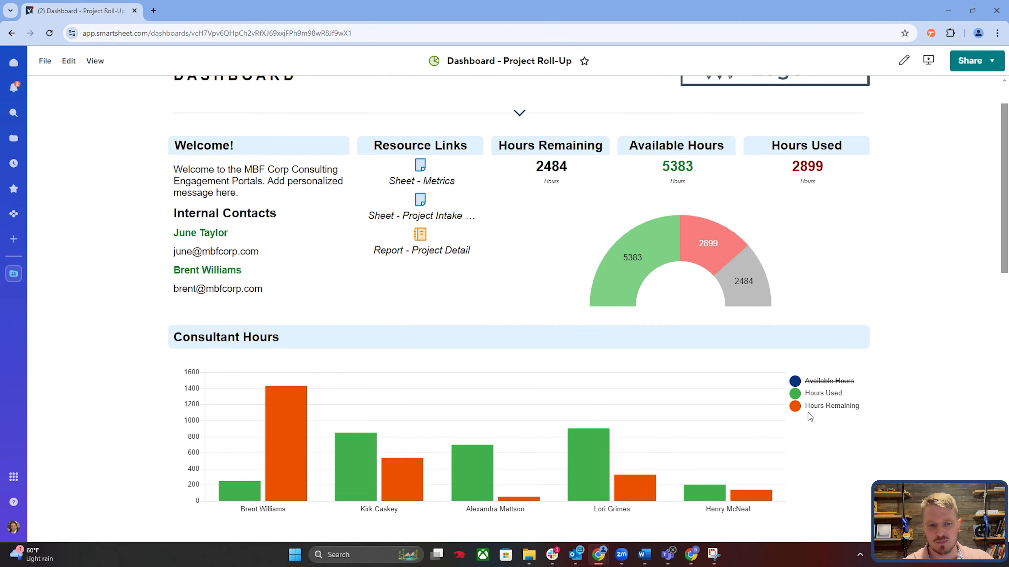
mouse_move(816, 398)
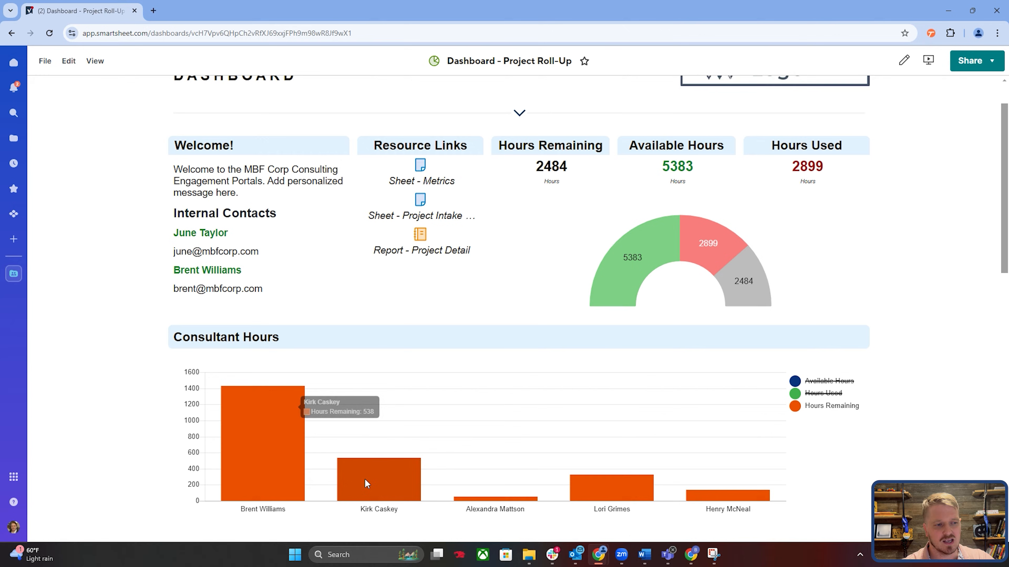
mouse_move(831, 419)
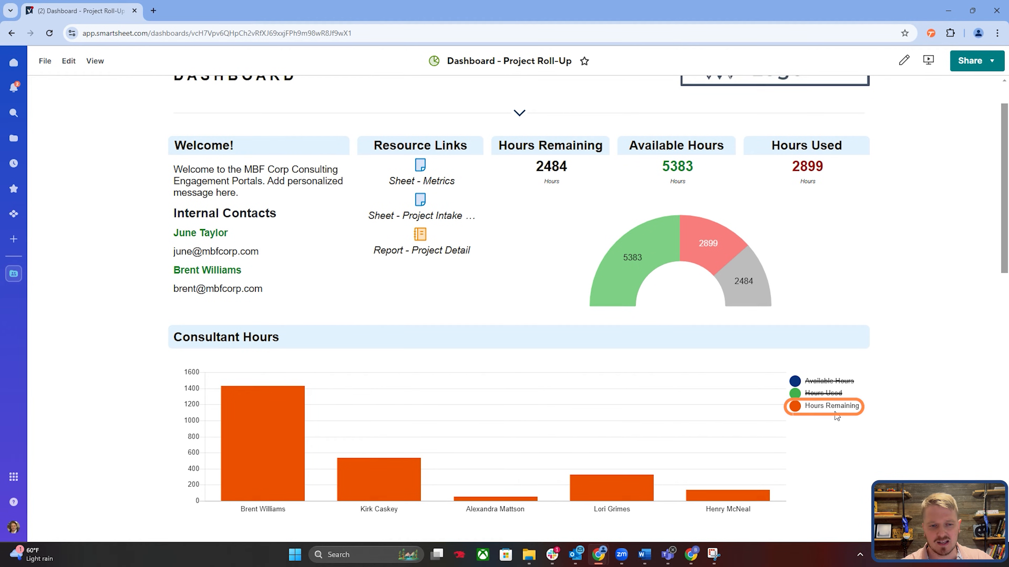
mouse_move(783, 442)
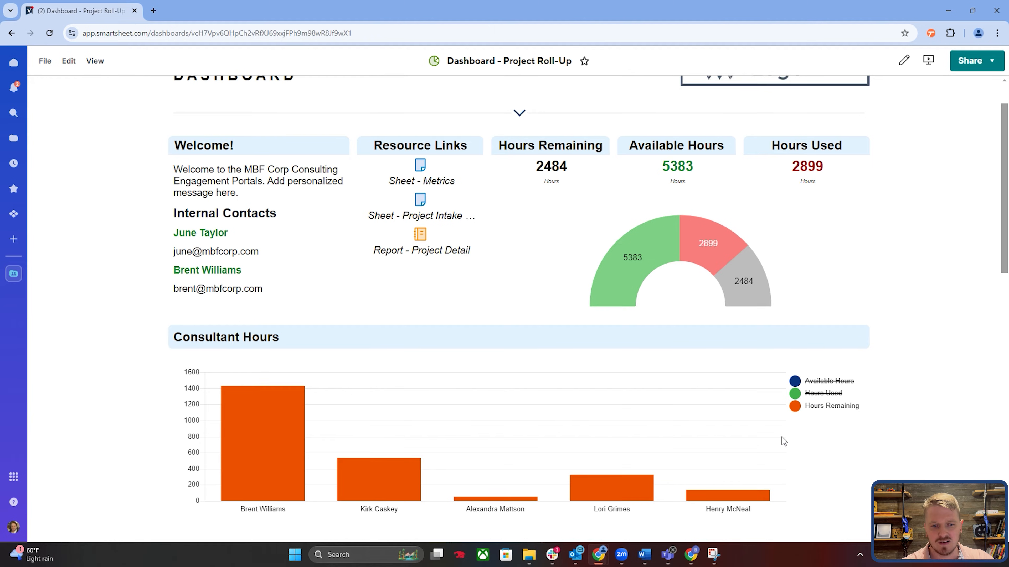
mouse_move(638, 495)
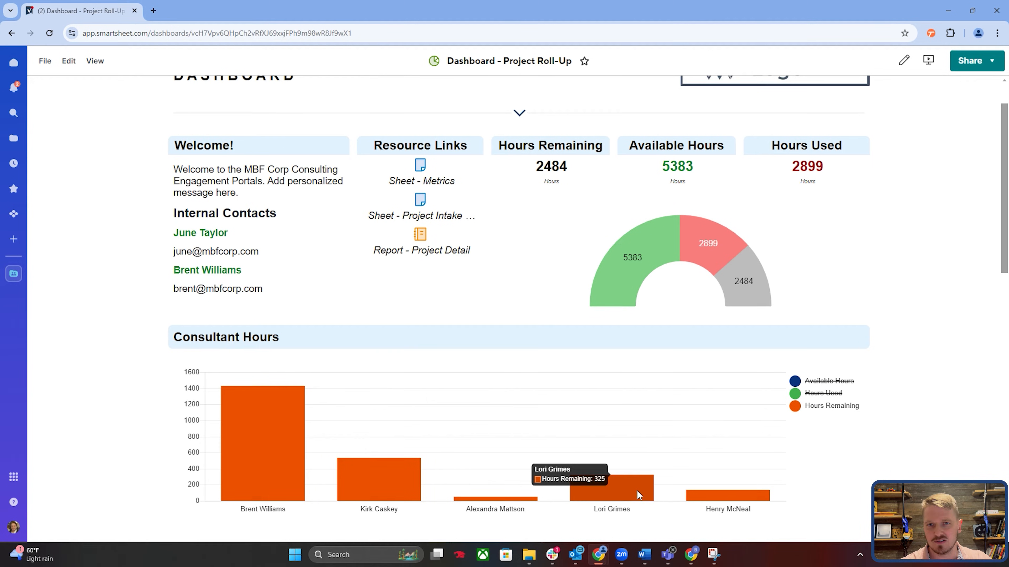
mouse_move(846, 432)
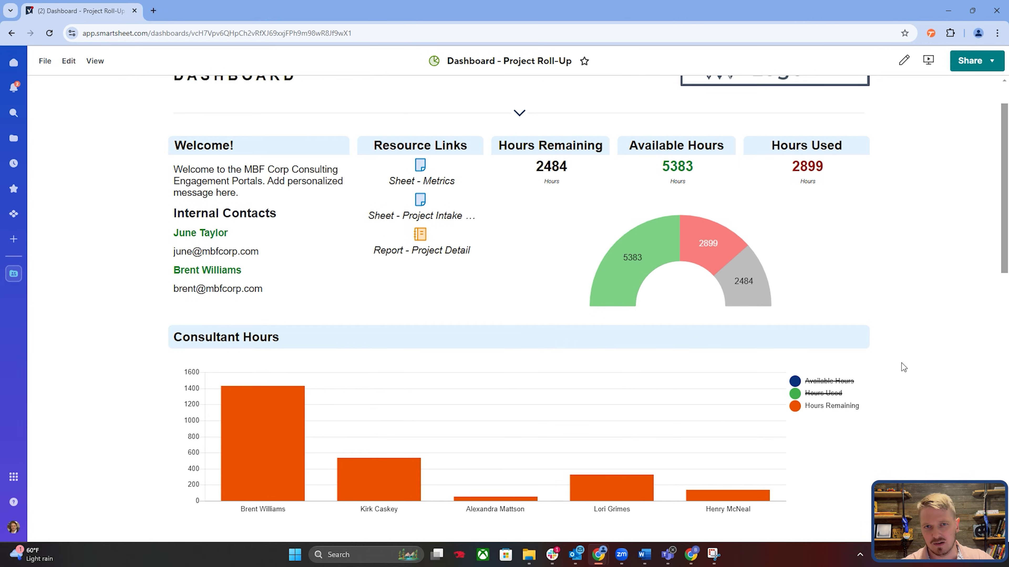
mouse_move(819, 322)
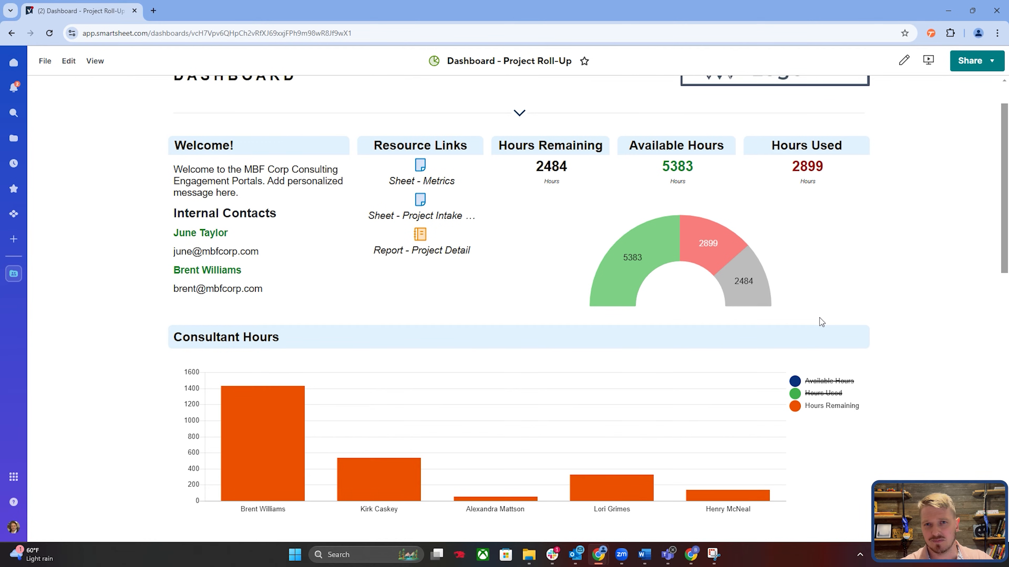
mouse_move(887, 278)
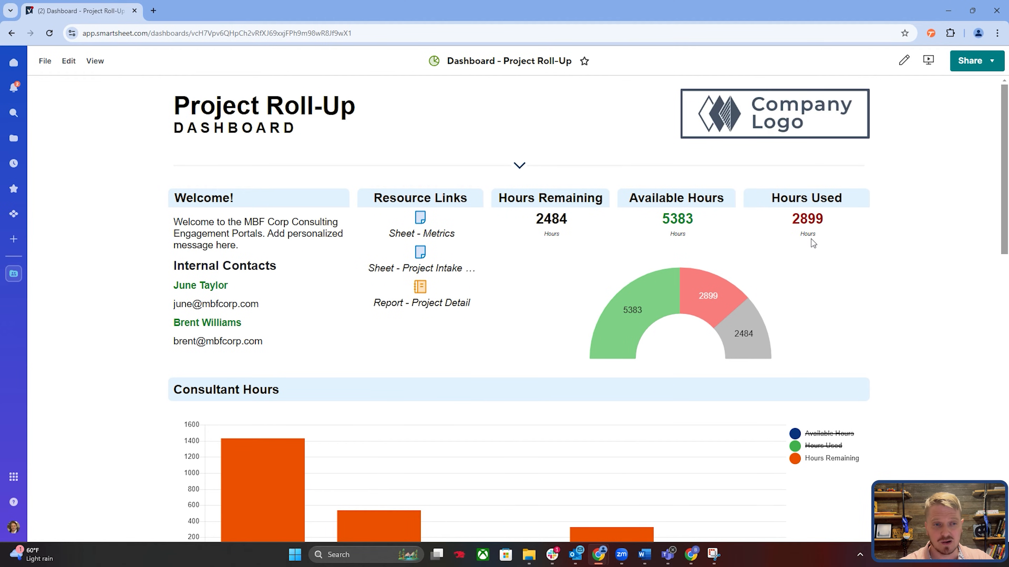
mouse_move(908, 351)
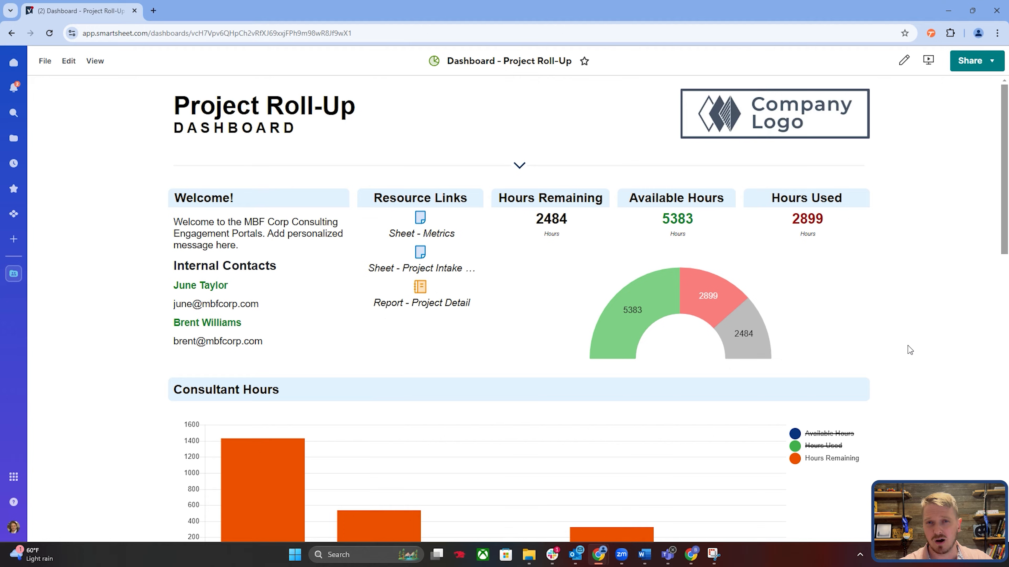
mouse_move(921, 202)
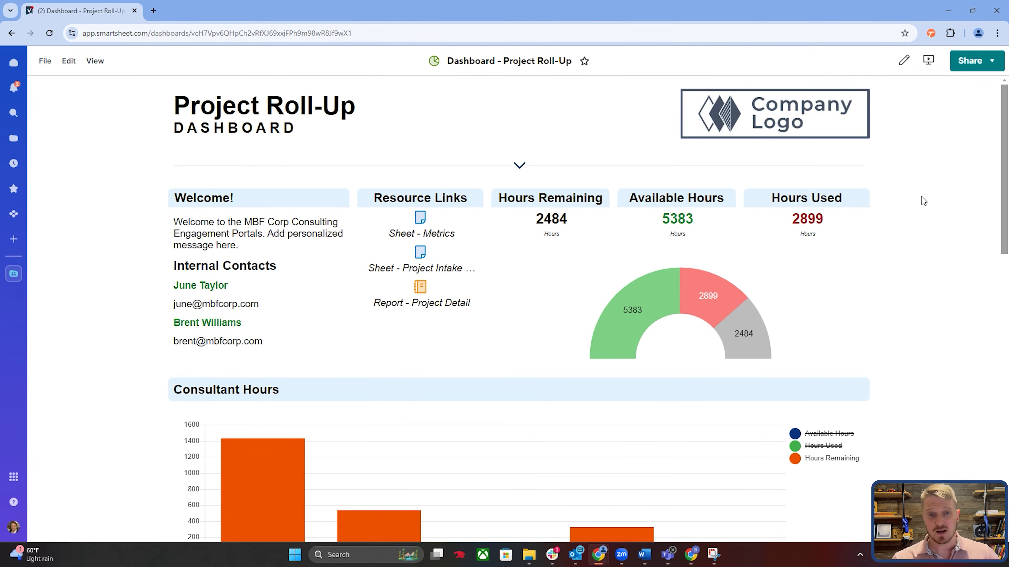
mouse_move(641, 205)
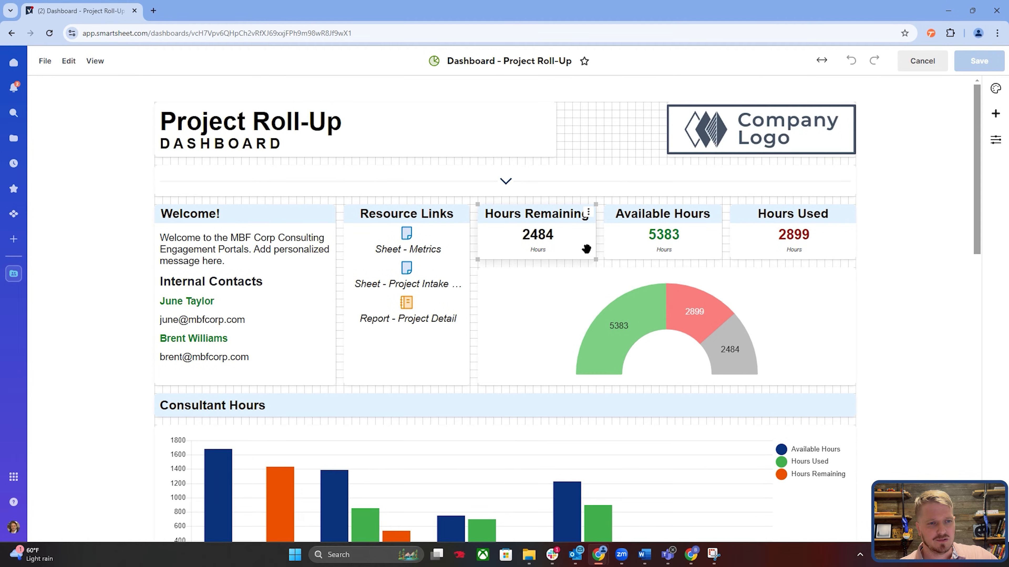
mouse_move(821, 249)
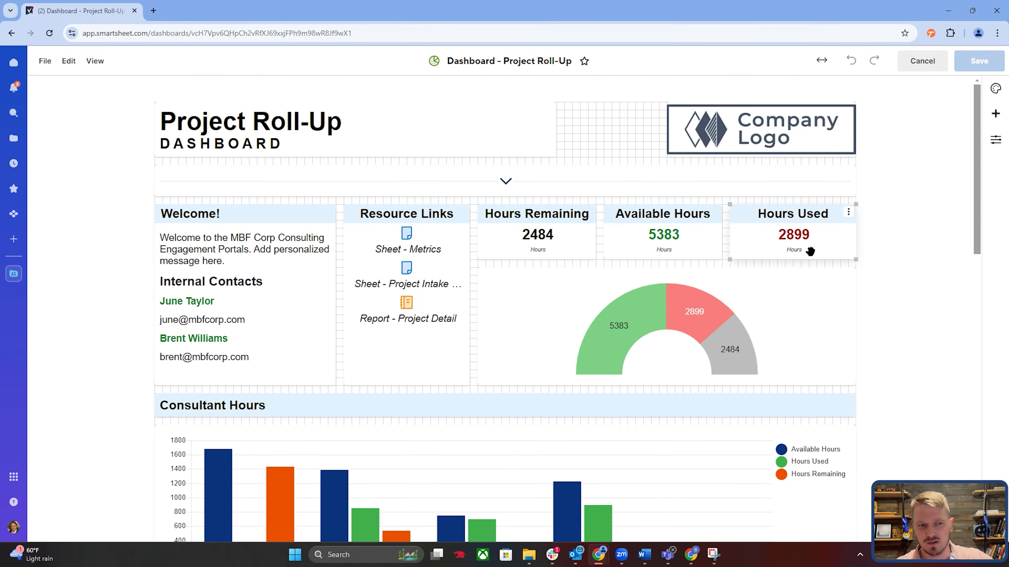
click(665, 333)
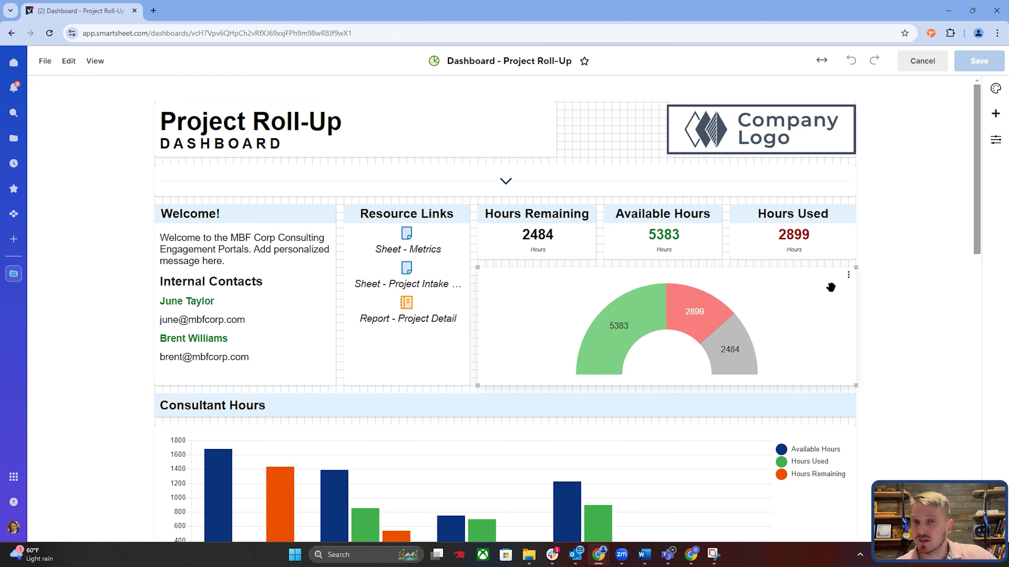
mouse_move(722, 279)
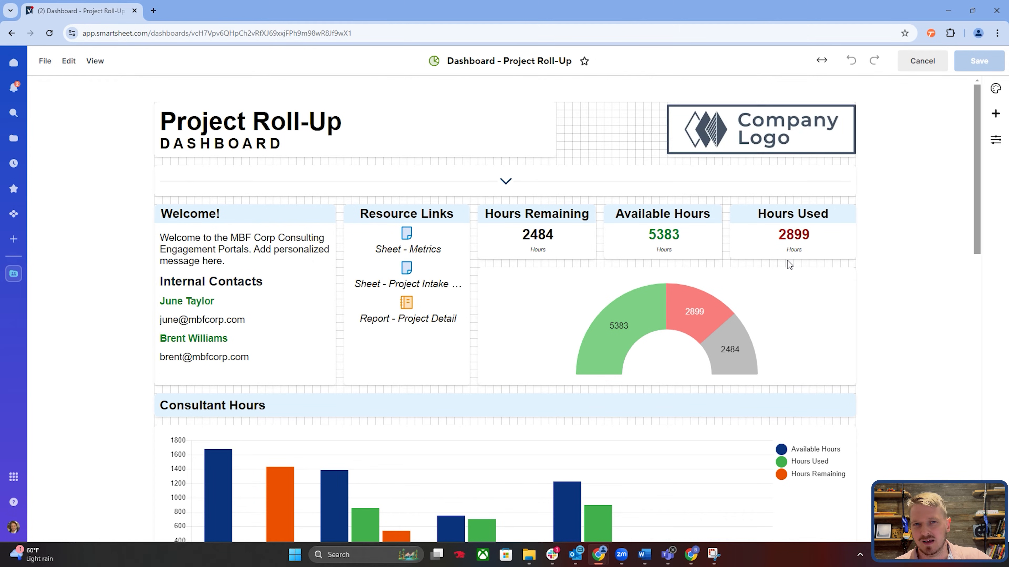
mouse_move(782, 267)
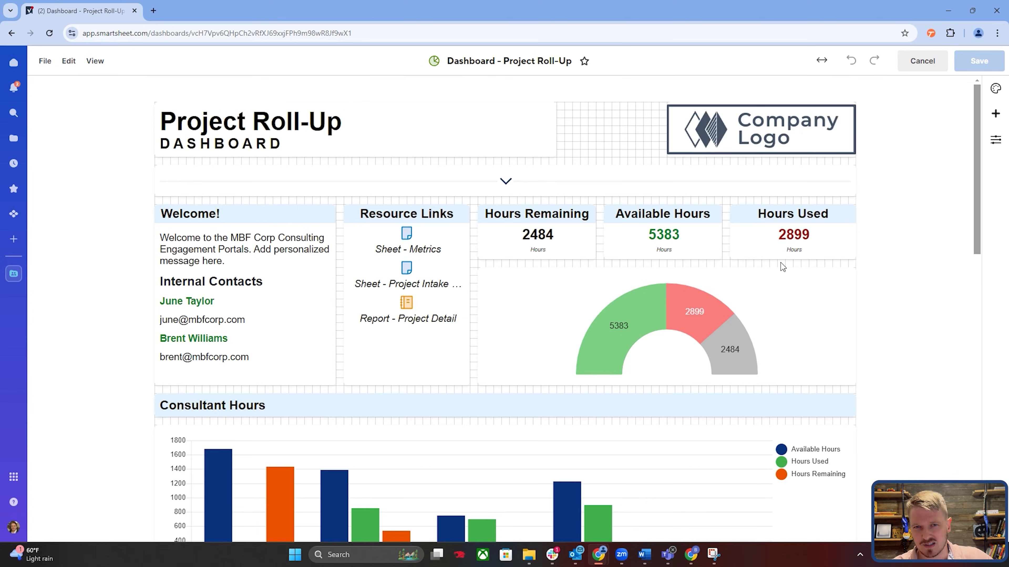
scroll(down, 3)
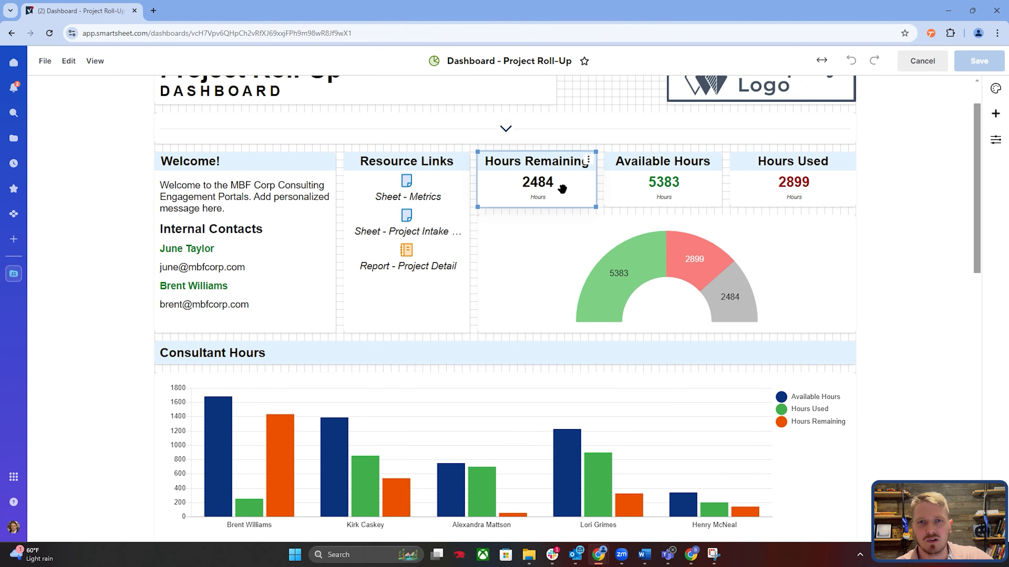
mouse_move(550, 194)
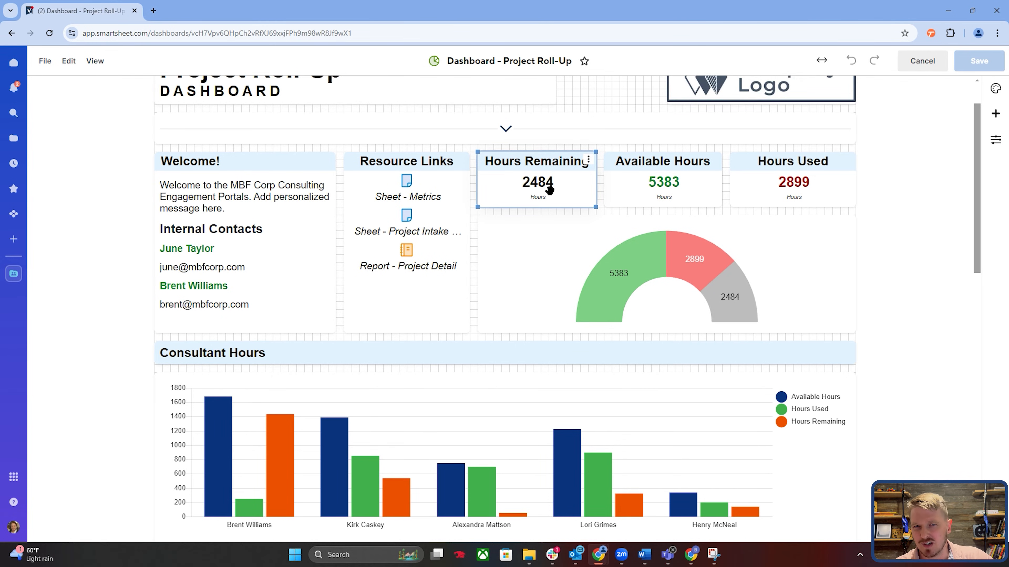
mouse_move(535, 191)
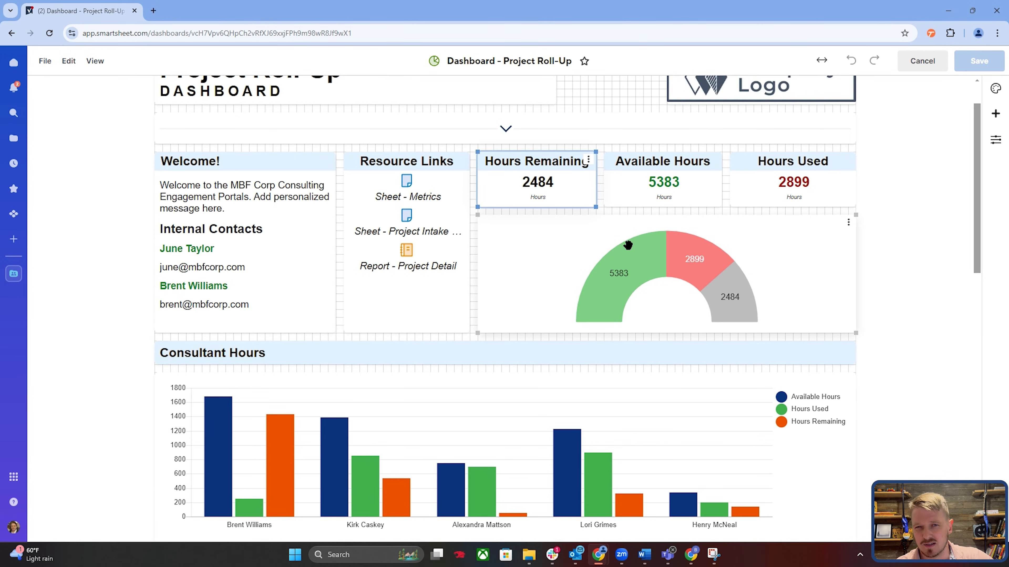
scroll(down, 3)
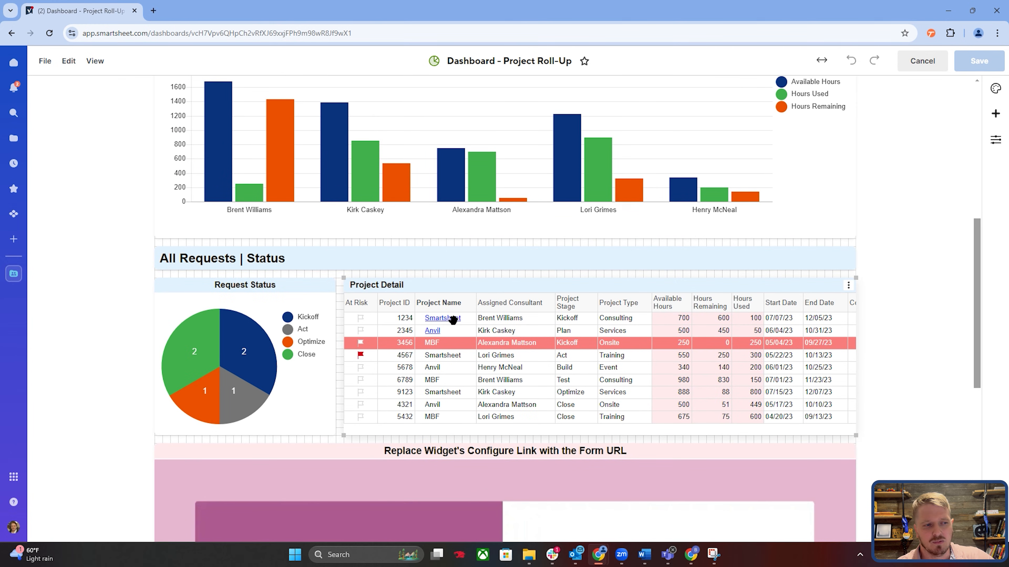
mouse_move(750, 379)
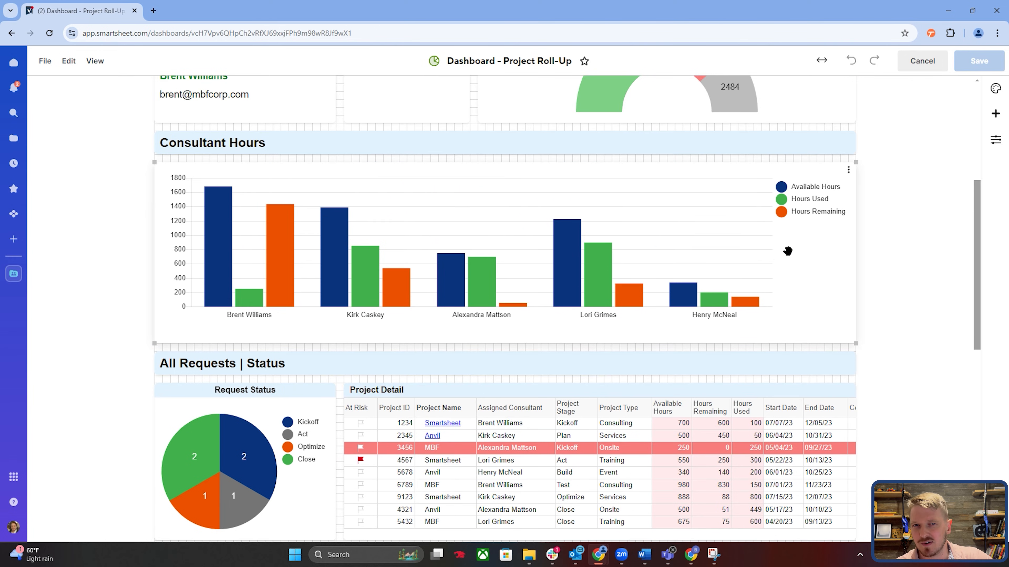
scroll(up, 3)
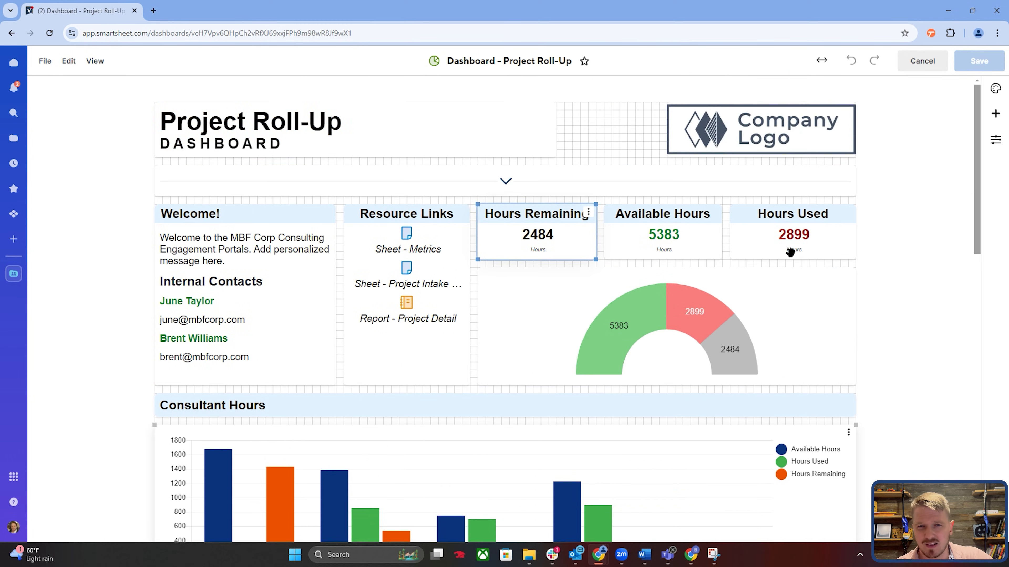